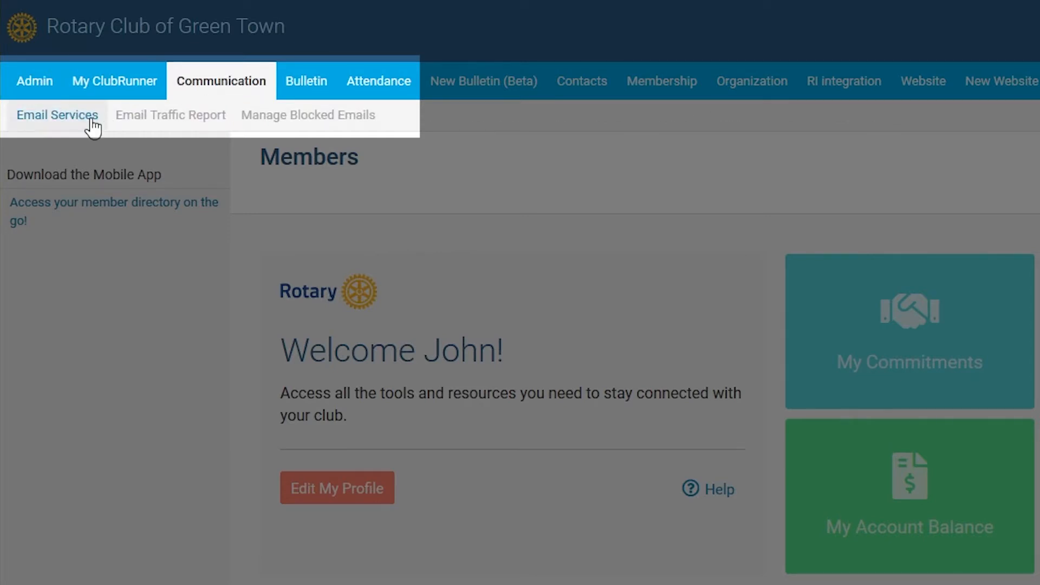
Step: Open Email Services' Email Templates page listing the club's 16 templates
{"action": "left_click", "coordinate": [56, 115]}
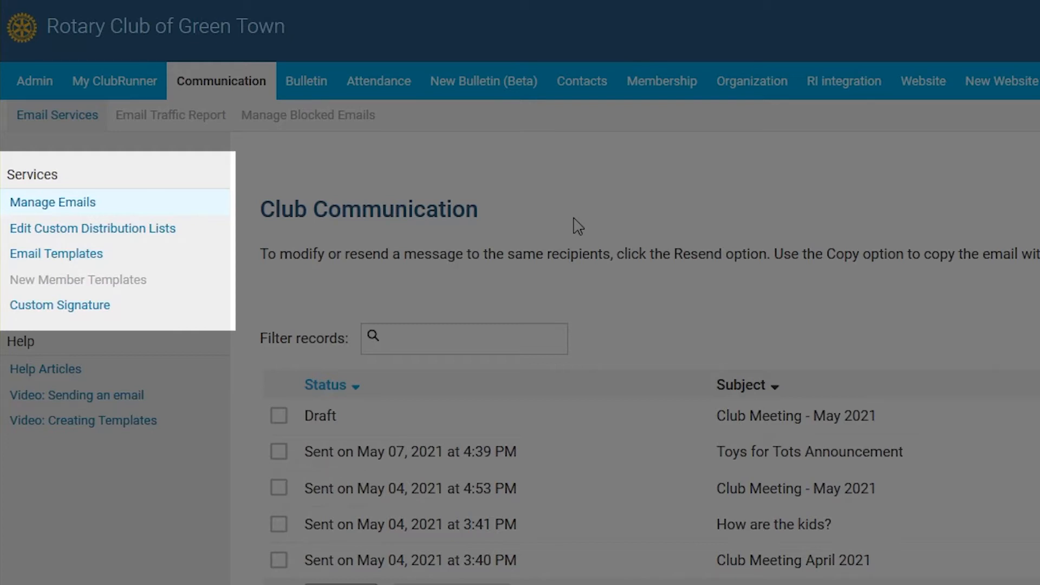
{"action": "left_click", "coordinate": [56, 254]}
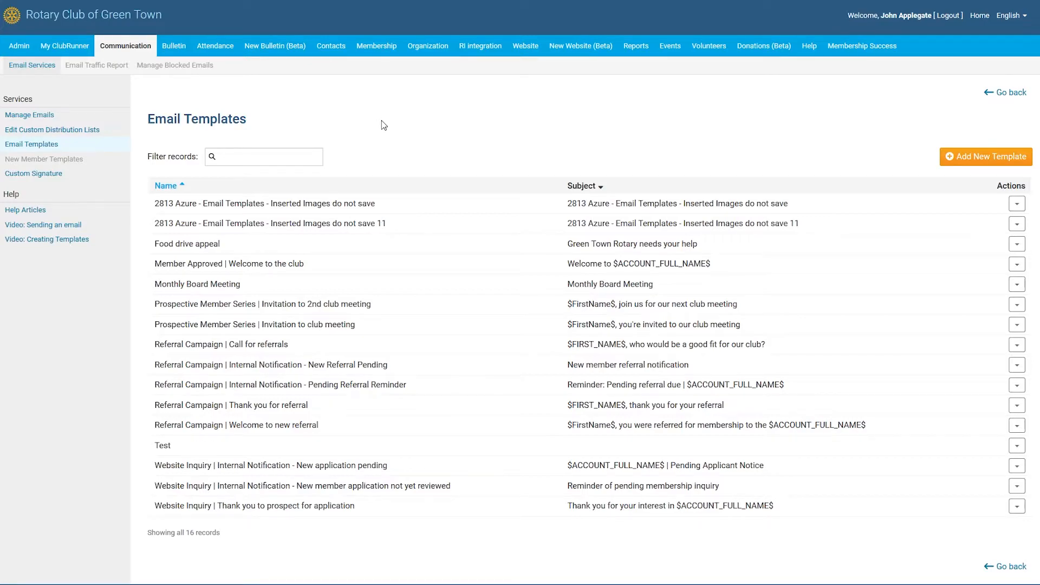
{"action": "left_click", "coordinate": [985, 157]}
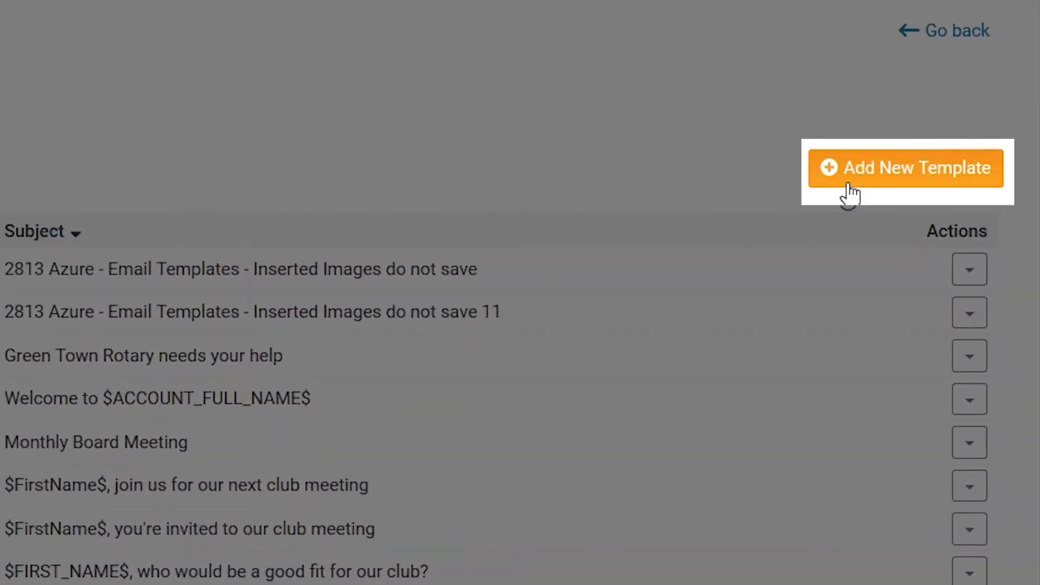
Step: Add a template named 'Club Meeting Reminder' with subject 'Club Meeting Reminder - May 2021'
{"action": "left_click", "coordinate": [903, 167]}
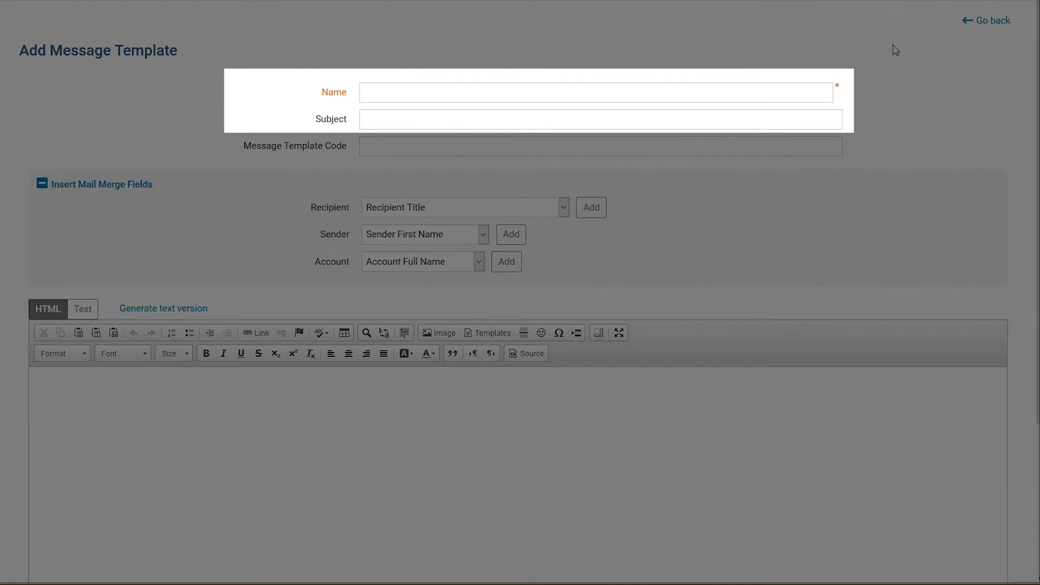
{"action": "left_click", "coordinate": [595, 92]}
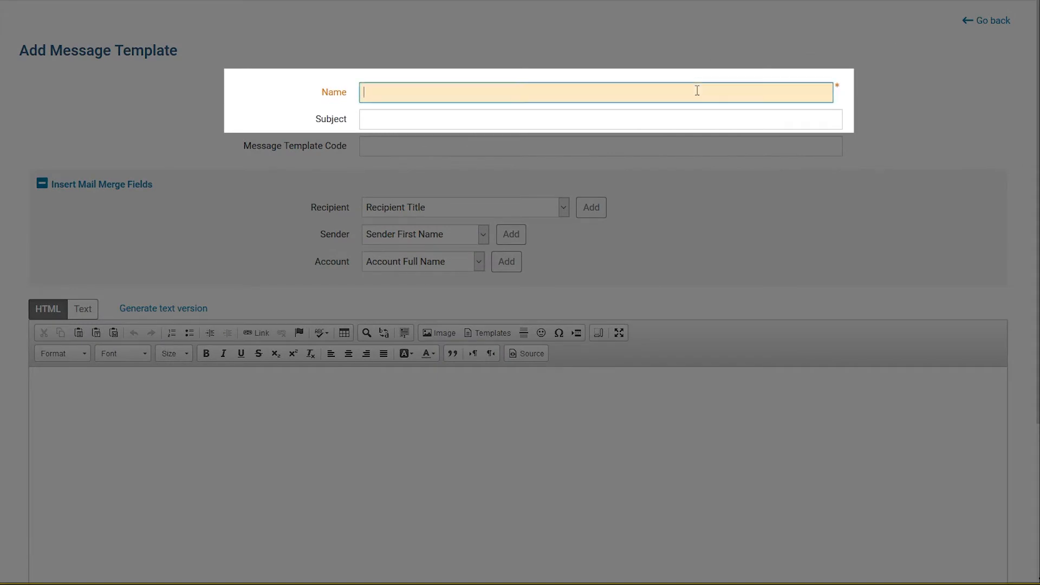
{"action": "type", "text": "Club Meeting Reminder"}
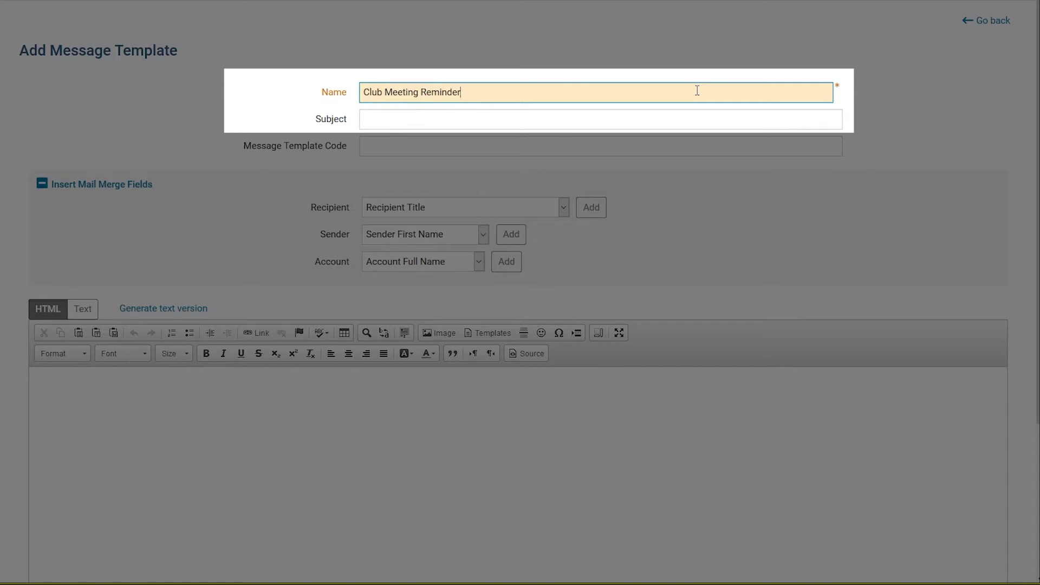
{"action": "left_click", "coordinate": [599, 119]}
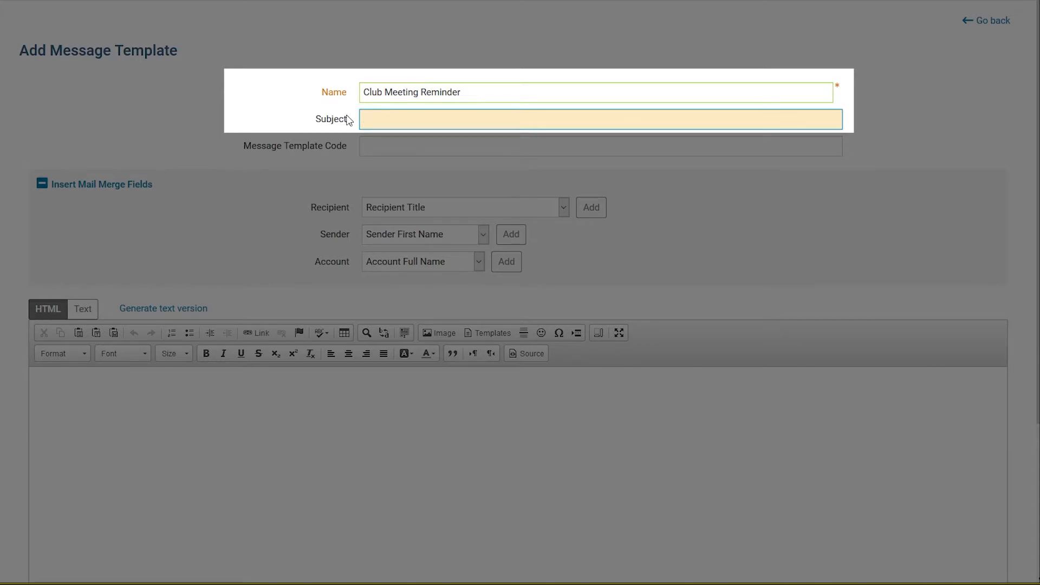
{"action": "type", "text": "Club Meeting Reminder - May 2"}
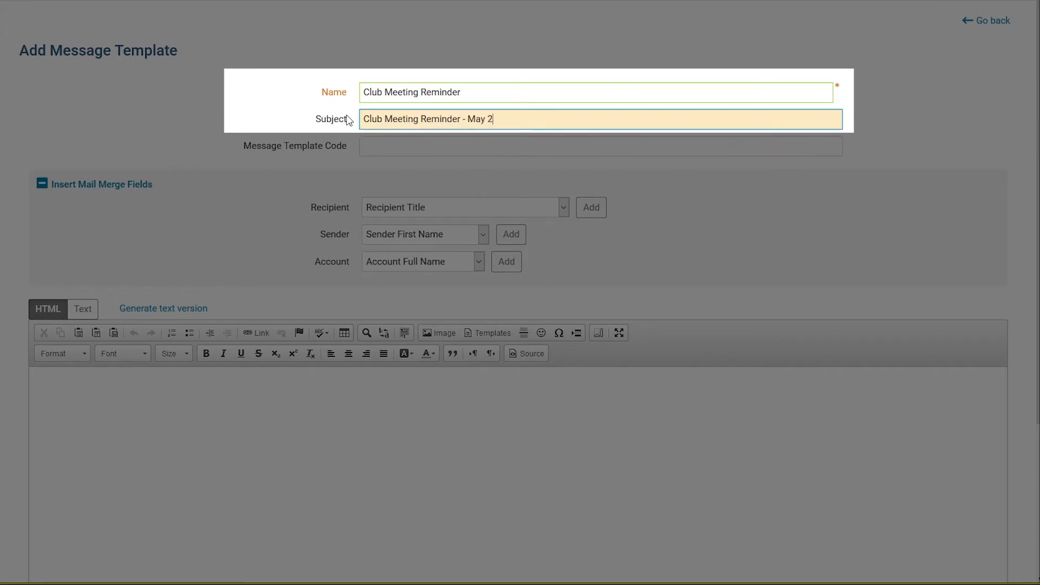
{"action": "type", "text": "021"}
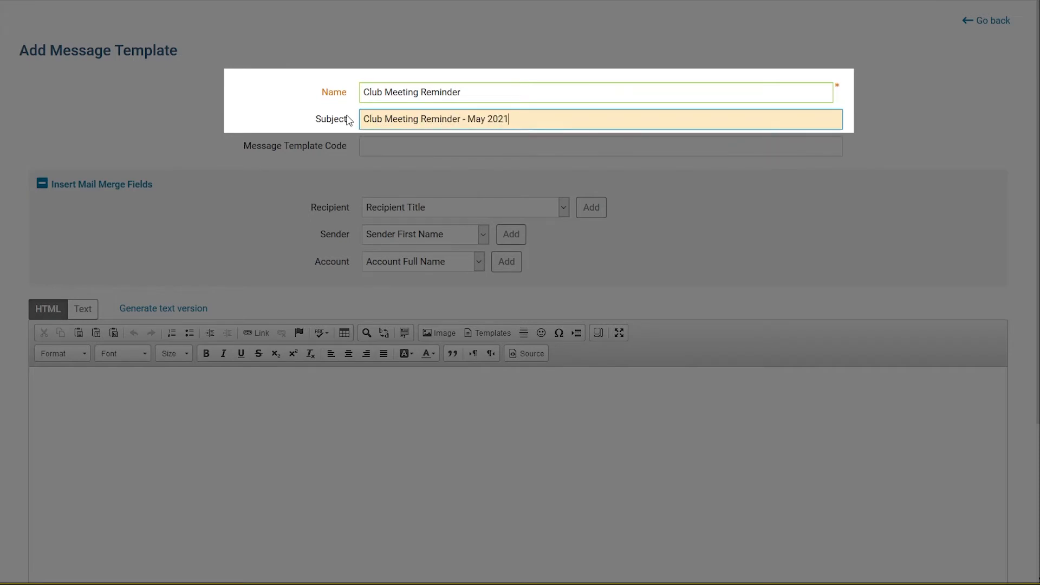
{"action": "scroll", "scroll_direction": "down", "scroll_amount": 3}
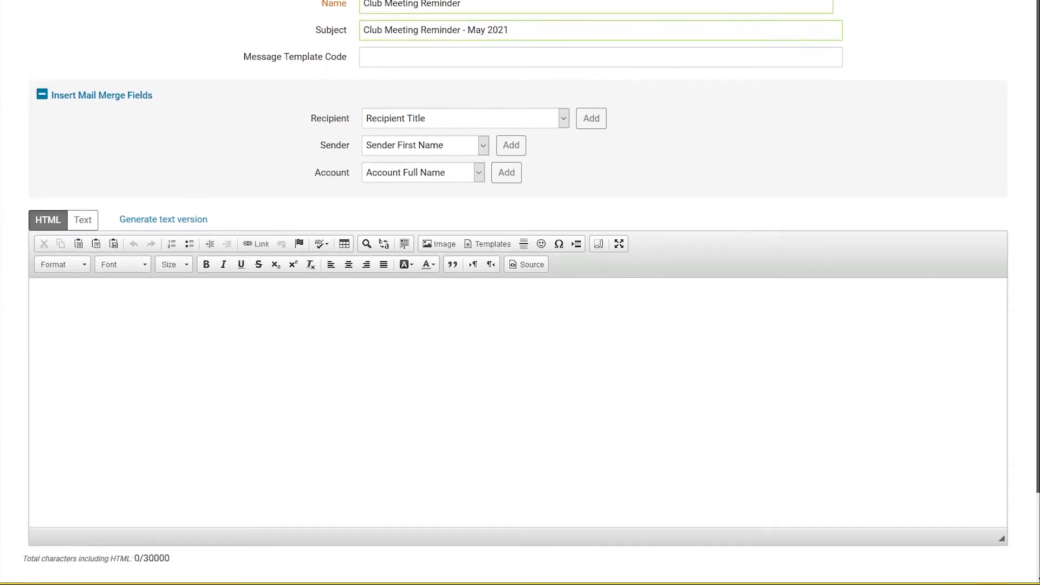
Step: Save the template with its meeting-reminder body and mail merge fields
{"action": "scroll", "scroll_direction": "down", "scroll_amount": 3}
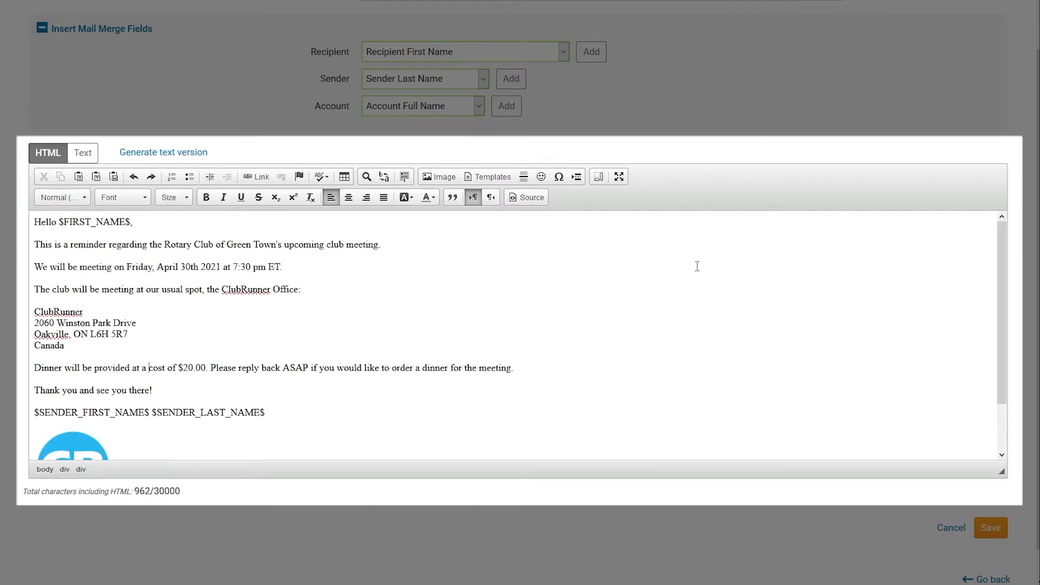
{"action": "mouse_move", "coordinate": [306, 330]}
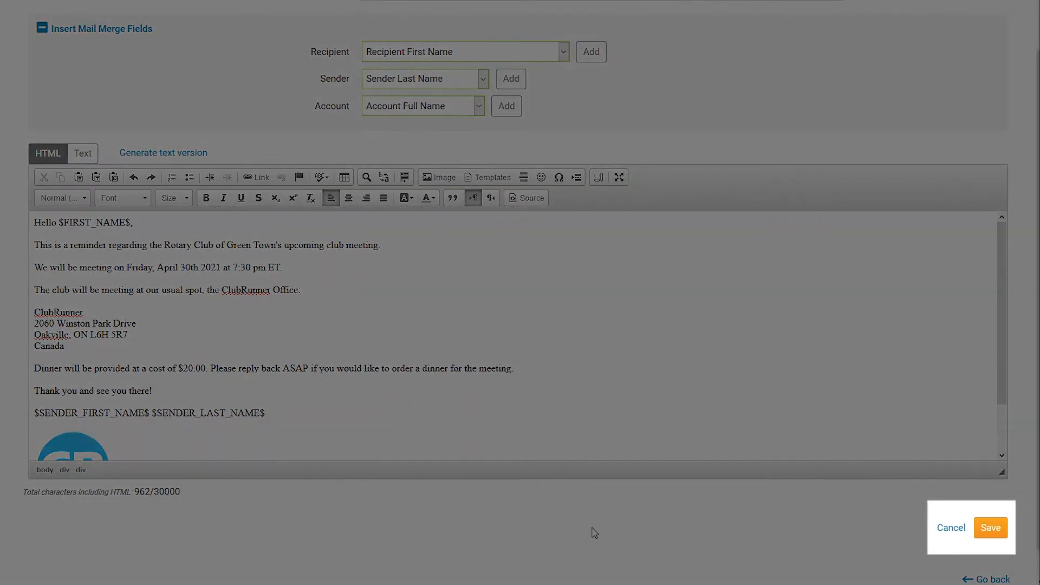
{"action": "mouse_move", "coordinate": [657, 551]}
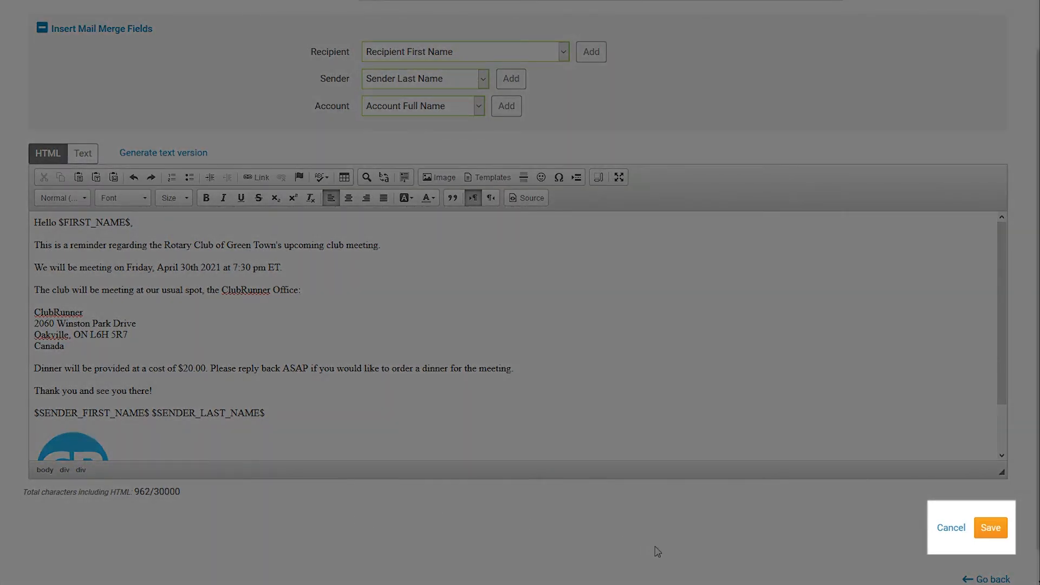
{"action": "mouse_move", "coordinate": [699, 550]}
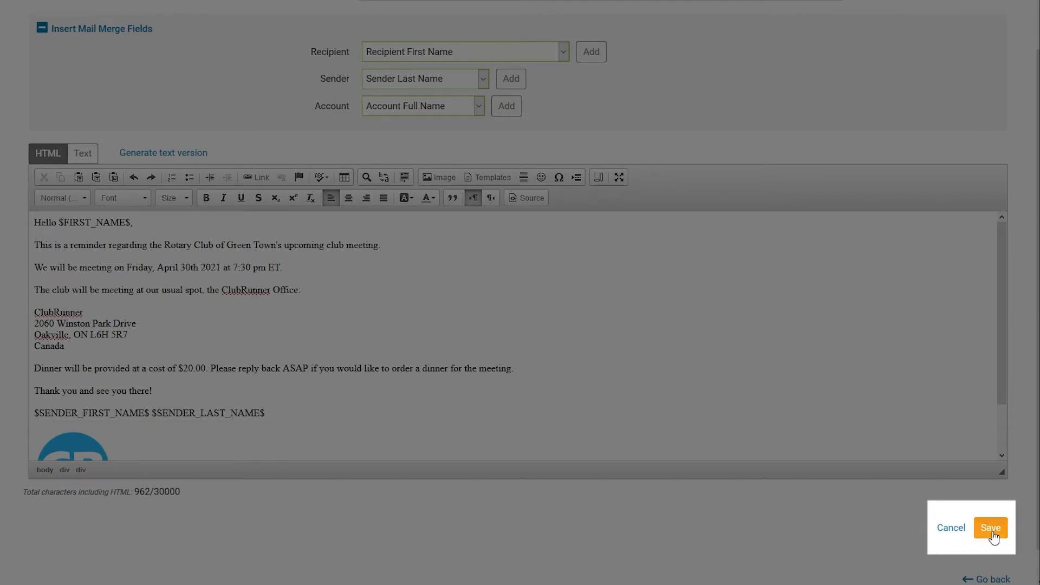
{"action": "left_click", "coordinate": [989, 527]}
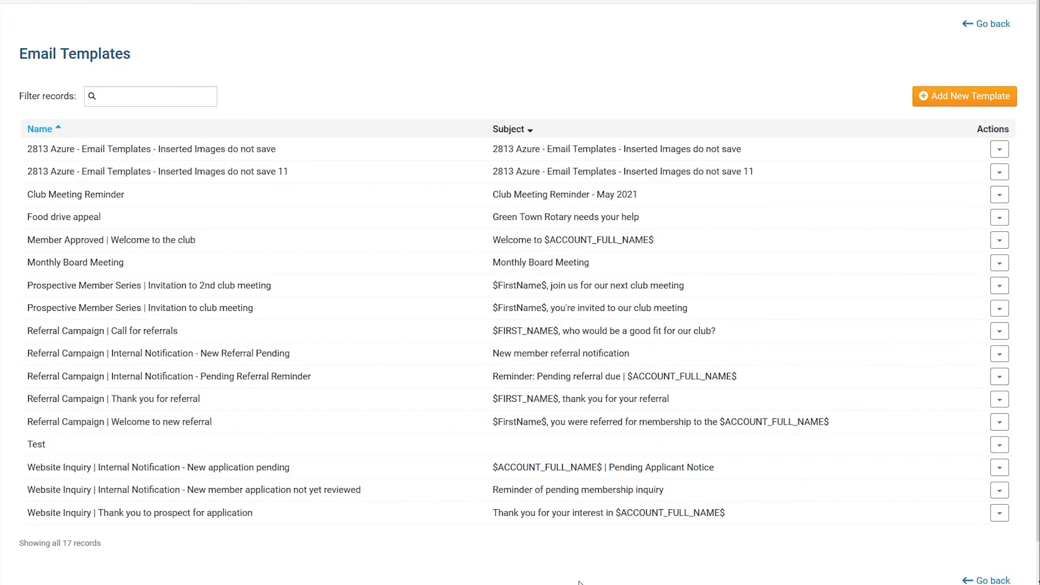
{"action": "mouse_move", "coordinate": [1019, 198]}
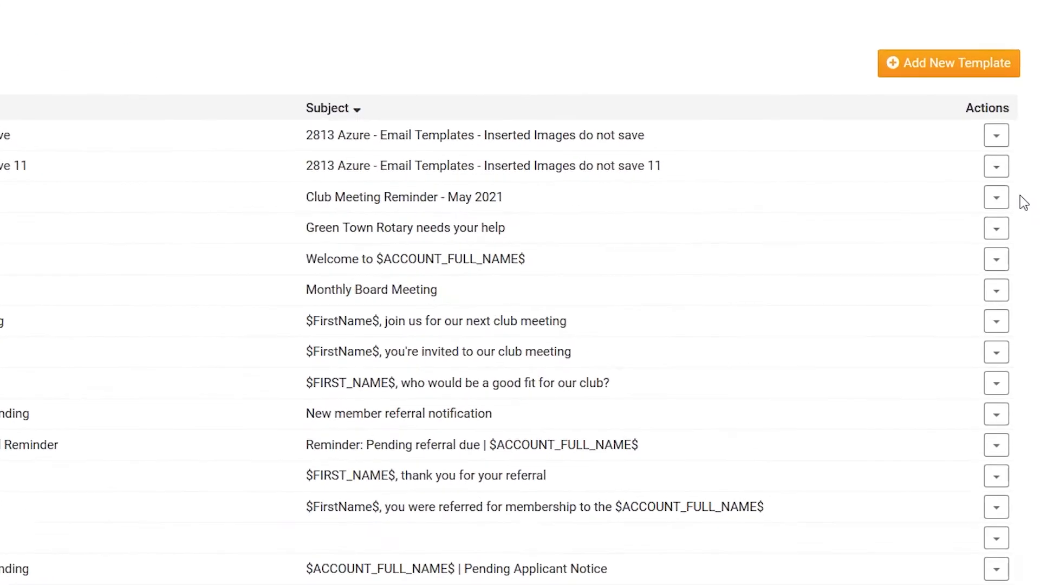
Step: Show the Actions menu (Make Default, Preview, Edit, Copy, Delete) for Club Meeting Reminder
{"action": "left_click", "coordinate": [996, 196]}
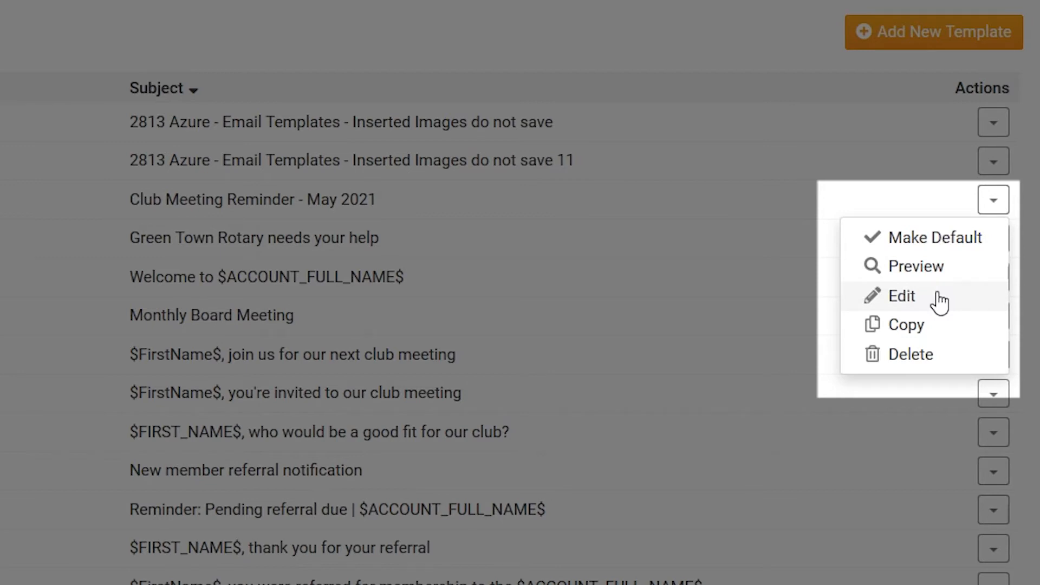
{"action": "mouse_move", "coordinate": [939, 245]}
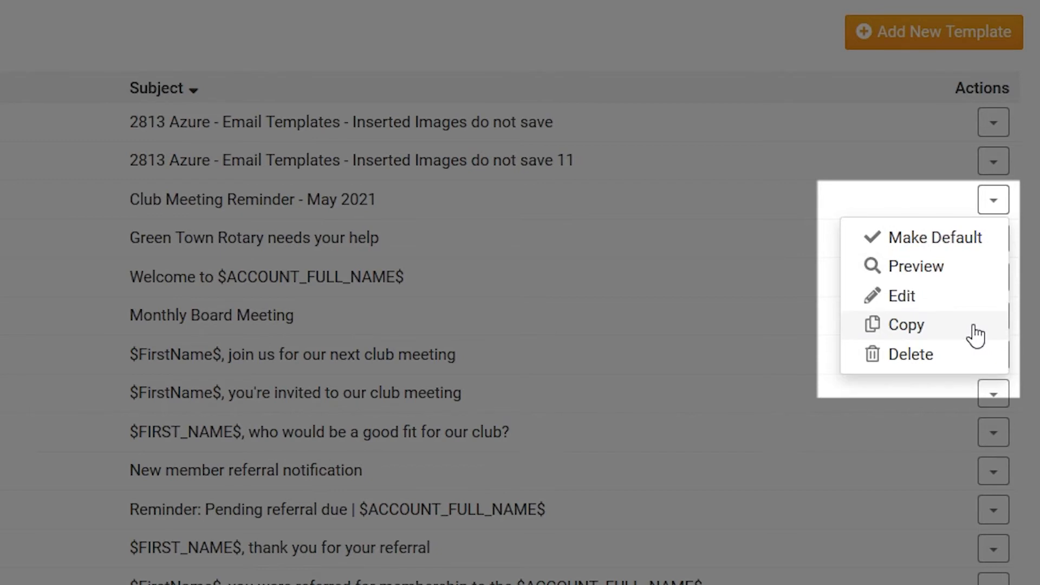
{"action": "mouse_move", "coordinate": [978, 354]}
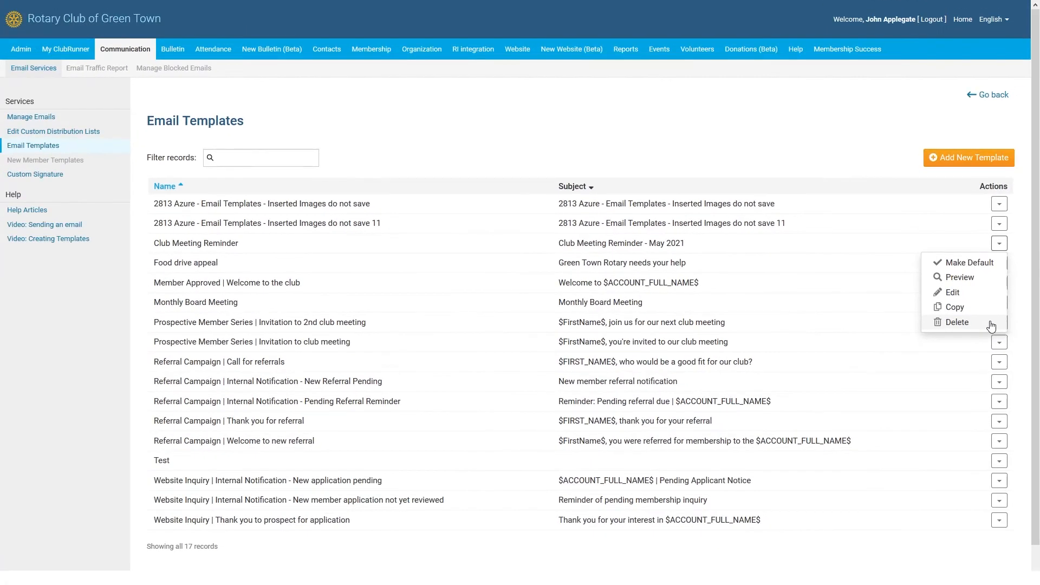
Step: Dismiss the template actions and compose a new message from Manage Emails
{"action": "left_click", "coordinate": [726, 146]}
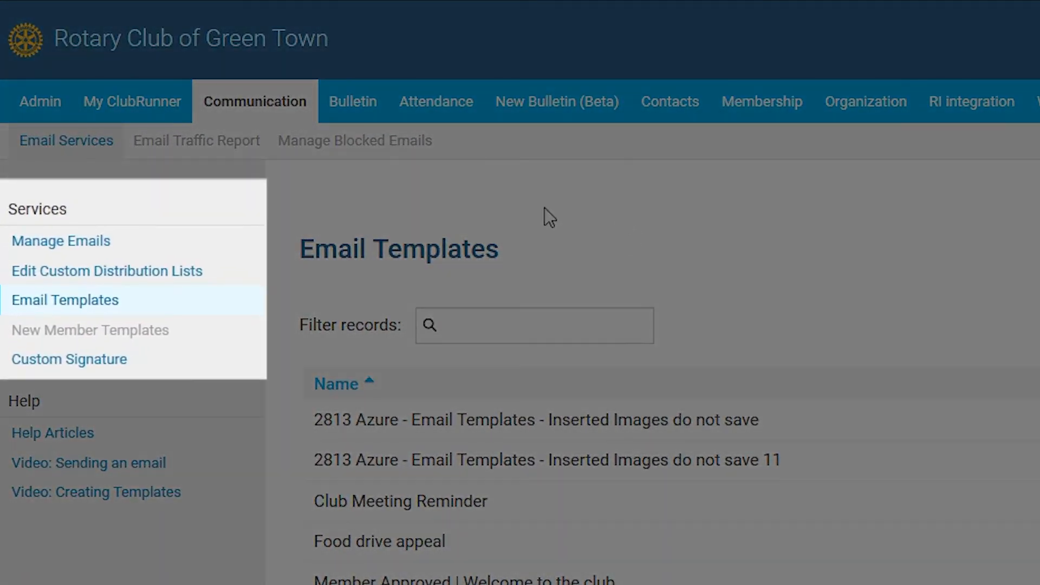
{"action": "left_click", "coordinate": [60, 241]}
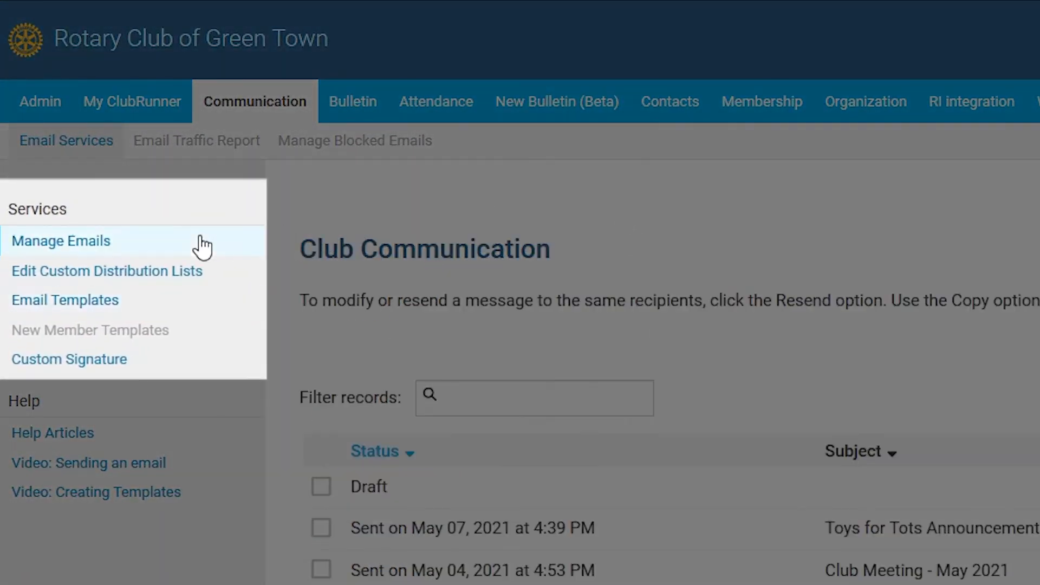
{"action": "left_click", "coordinate": [61, 240]}
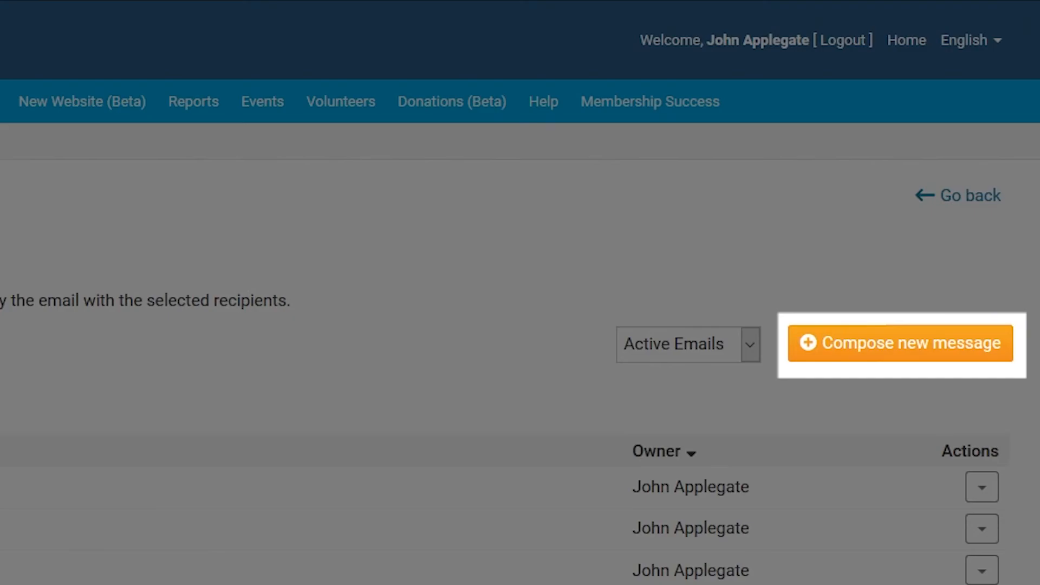
{"action": "left_click", "coordinate": [899, 343]}
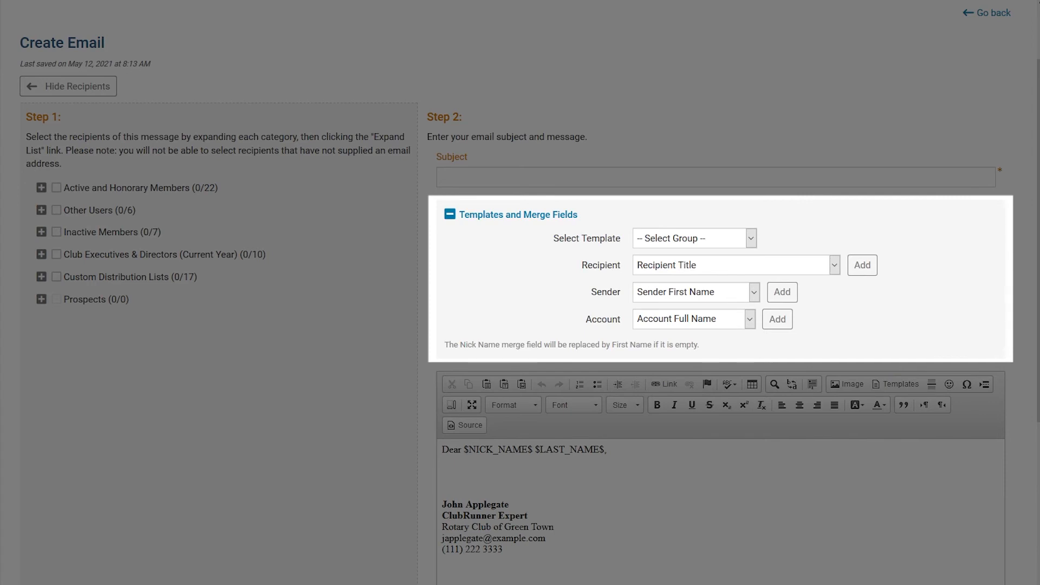
Step: Insert the custom 'Club Meeting Reminder' template into the new email
{"action": "left_click", "coordinate": [693, 238]}
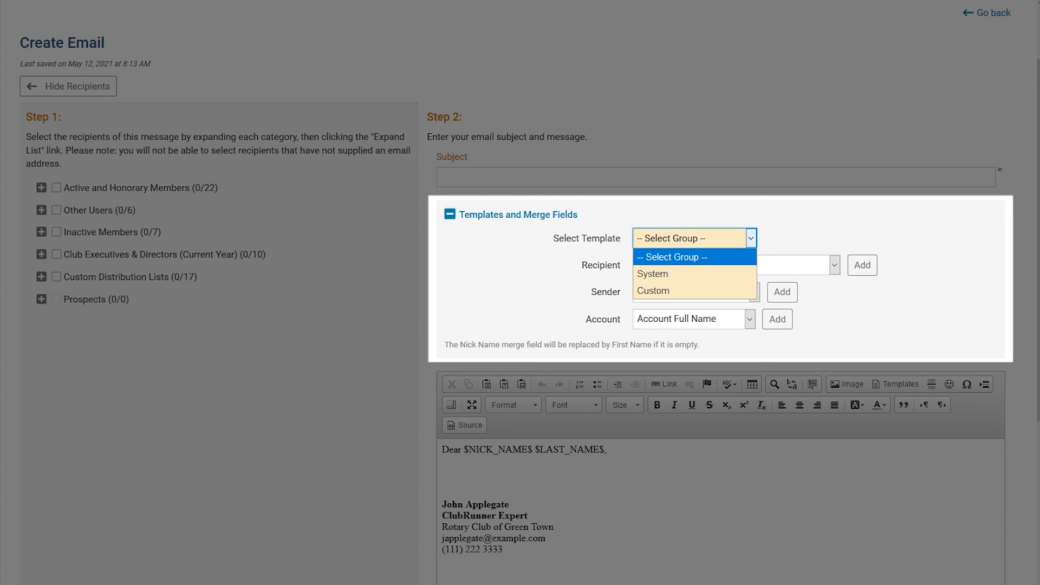
{"action": "mouse_move", "coordinate": [693, 272]}
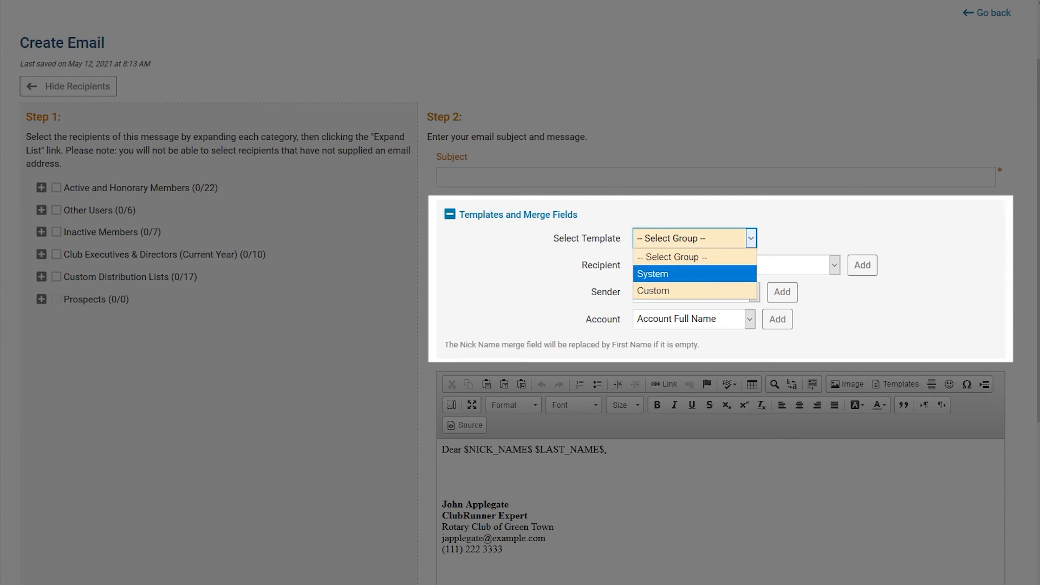
{"action": "mouse_move", "coordinate": [652, 290]}
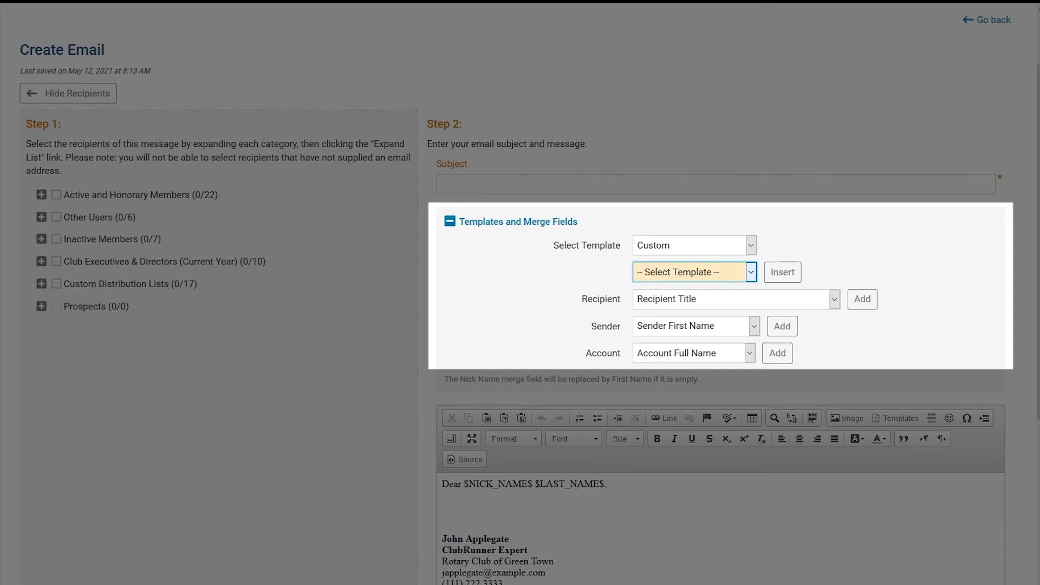
{"action": "left_click", "coordinate": [694, 272]}
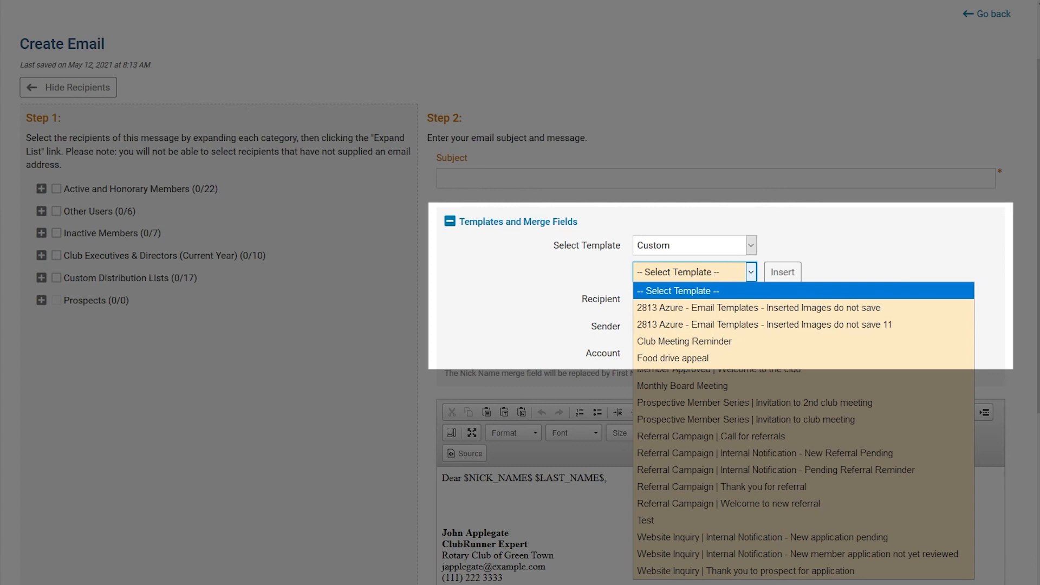
{"action": "left_click", "coordinate": [684, 341]}
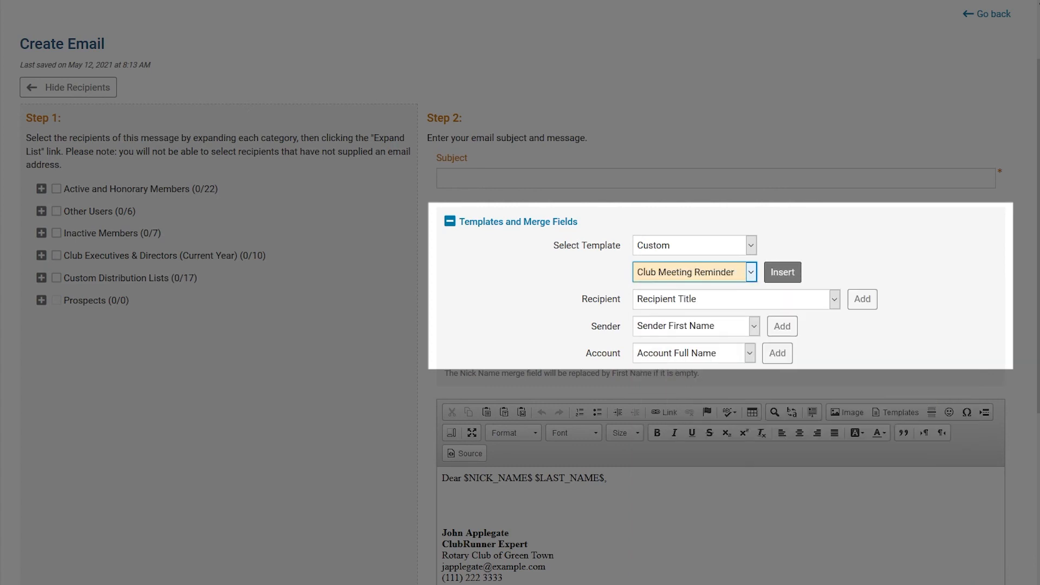
{"action": "left_click", "coordinate": [782, 272]}
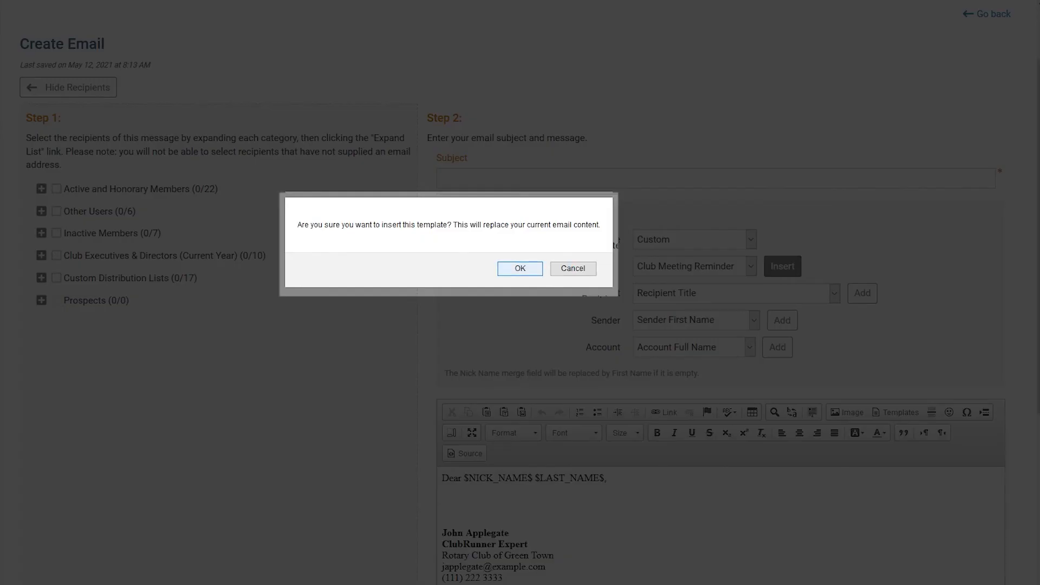
Step: Confirm replacing the content and review the inserted subject and reminder body
{"action": "left_click", "coordinate": [519, 268]}
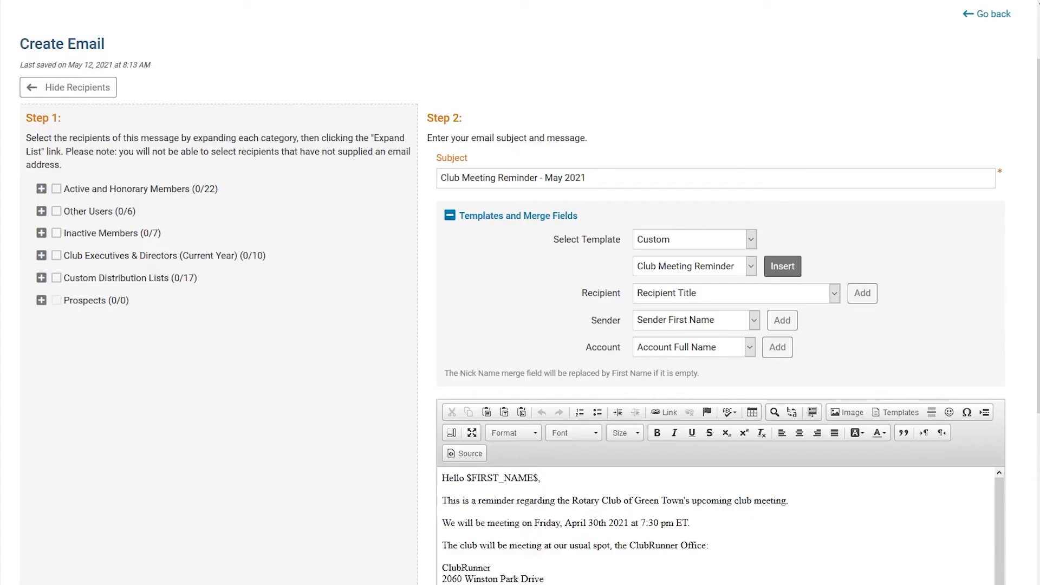
{"action": "scroll", "scroll_direction": "down", "scroll_amount": 3}
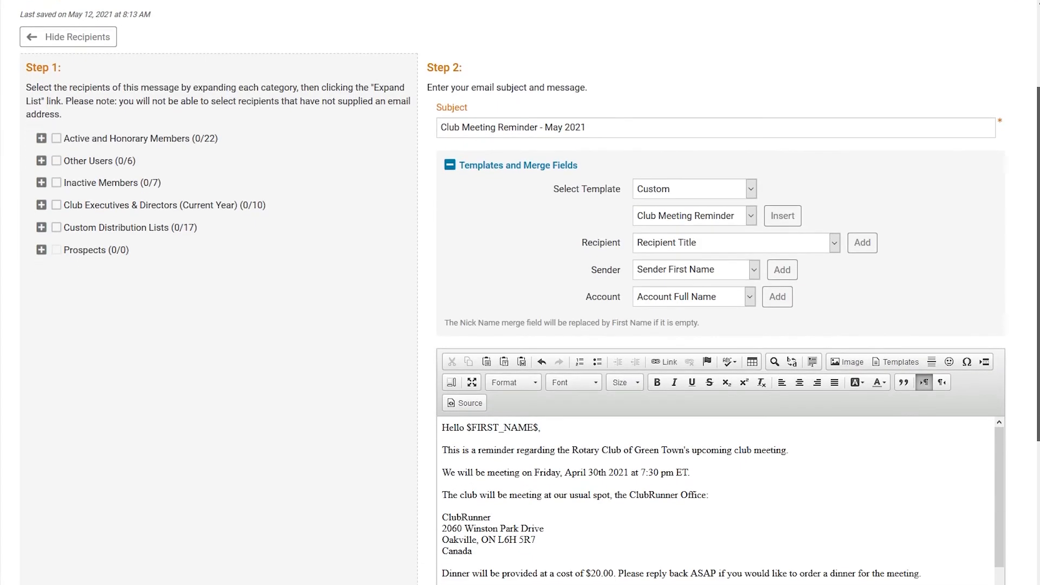
{"action": "scroll", "scroll_direction": "down", "scroll_amount": 3}
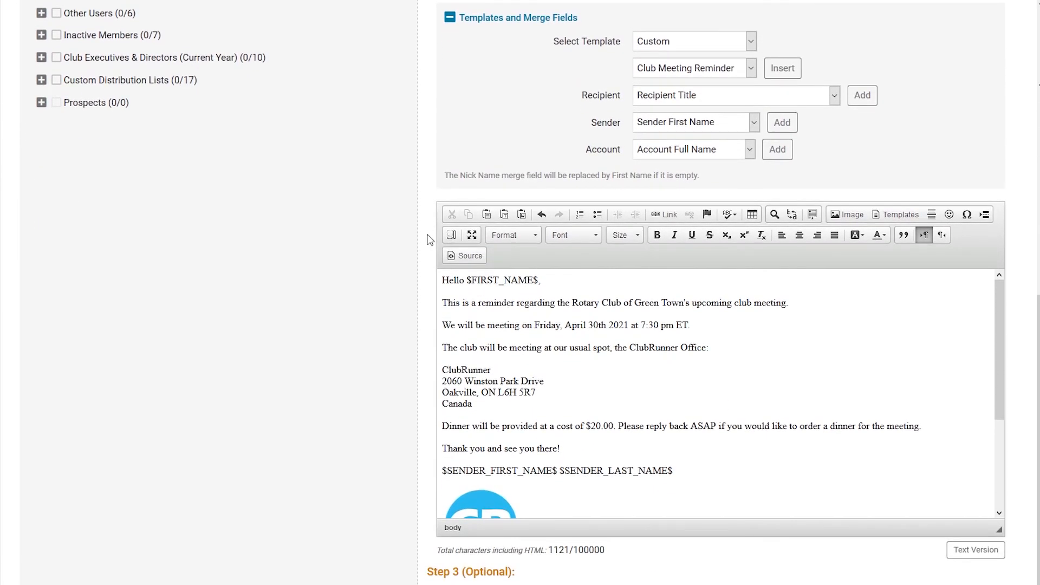